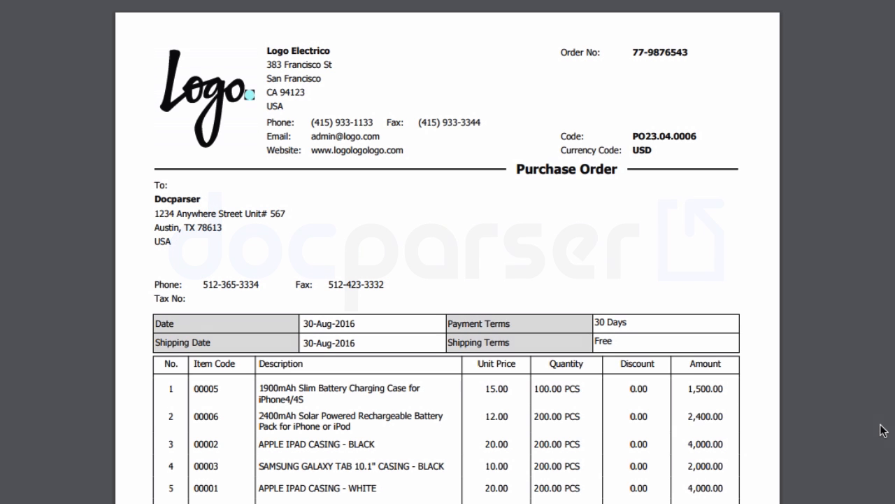
- Create a Purchase Orders template parser named 'My Purchase Orders Parser'
{"action": "scroll", "scroll_direction": "down", "scroll_amount": 3}
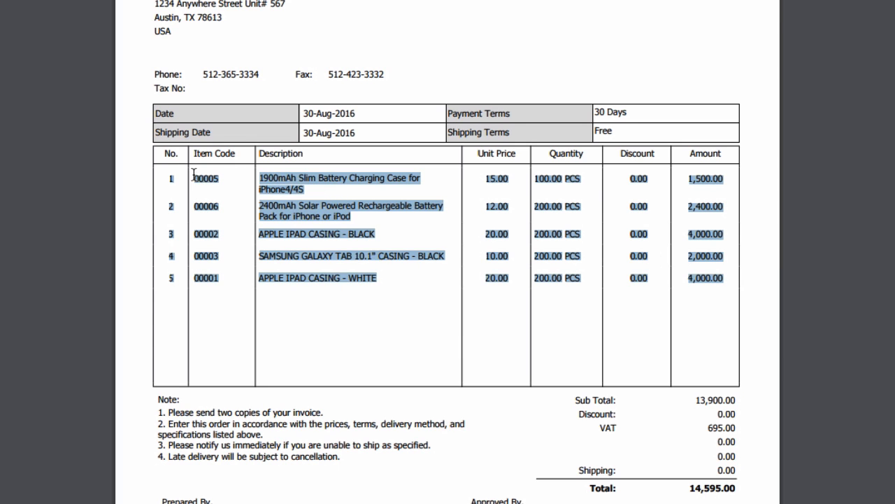
{"action": "left_click", "coordinate": [837, 252]}
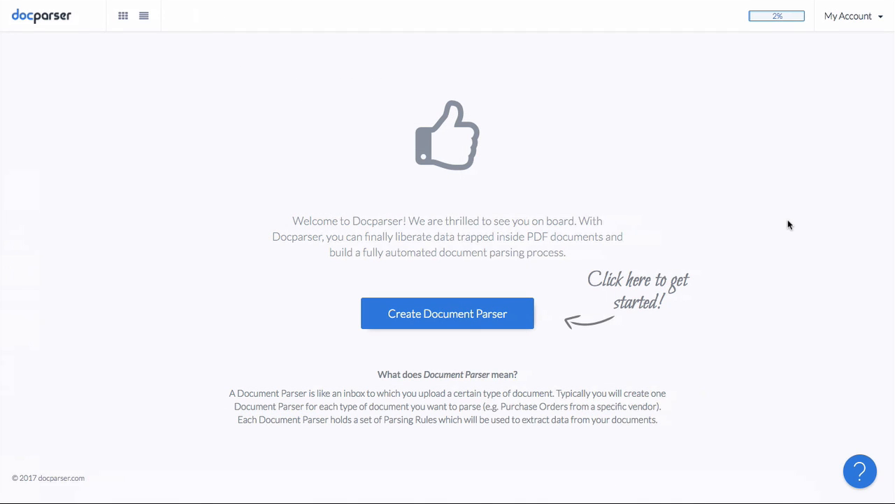
{"action": "left_click", "coordinate": [446, 313]}
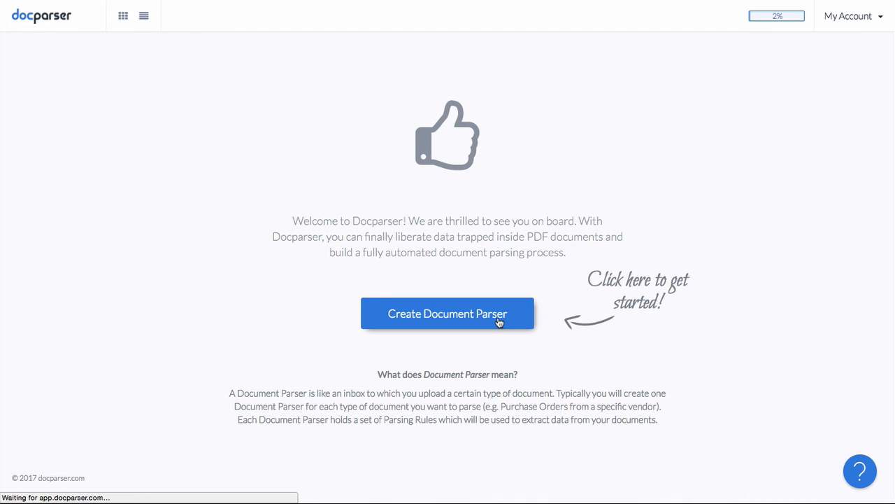
{"action": "left_click", "coordinate": [447, 314]}
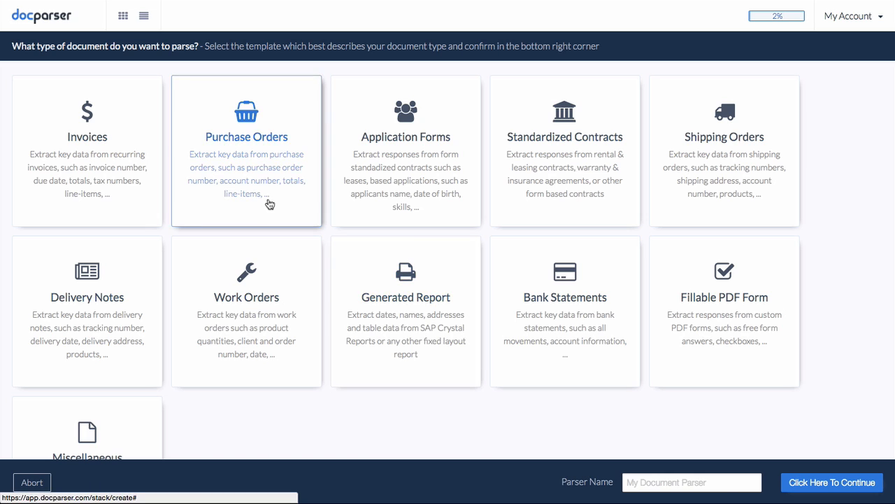
{"action": "left_click", "coordinate": [246, 151]}
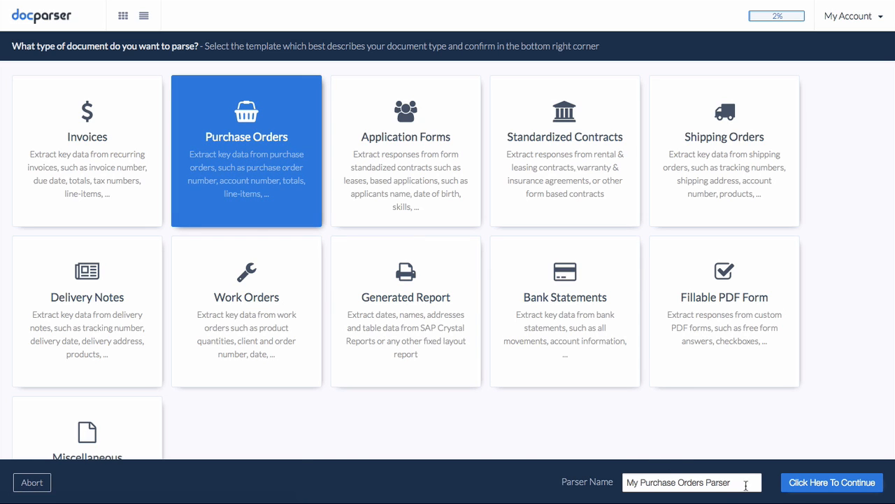
{"action": "left_click", "coordinate": [831, 482]}
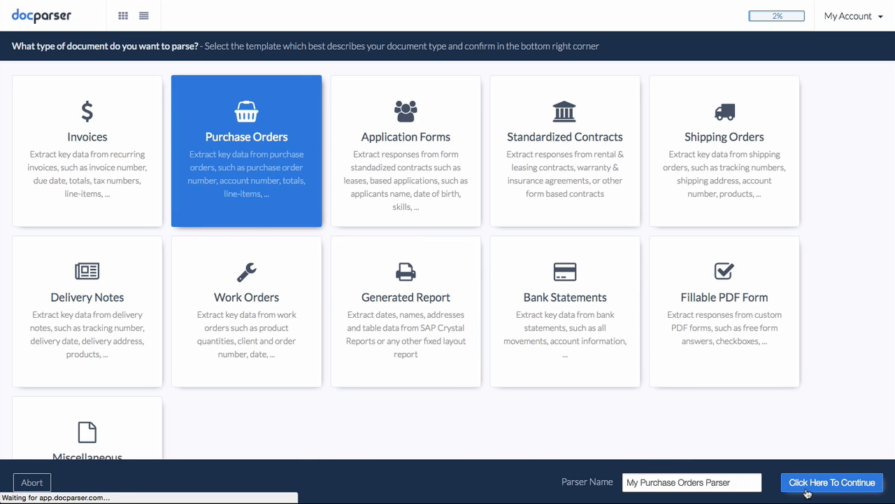
- Upload the four sample purchase order PDFs and open the parser's overview
{"action": "left_click", "coordinate": [831, 482]}
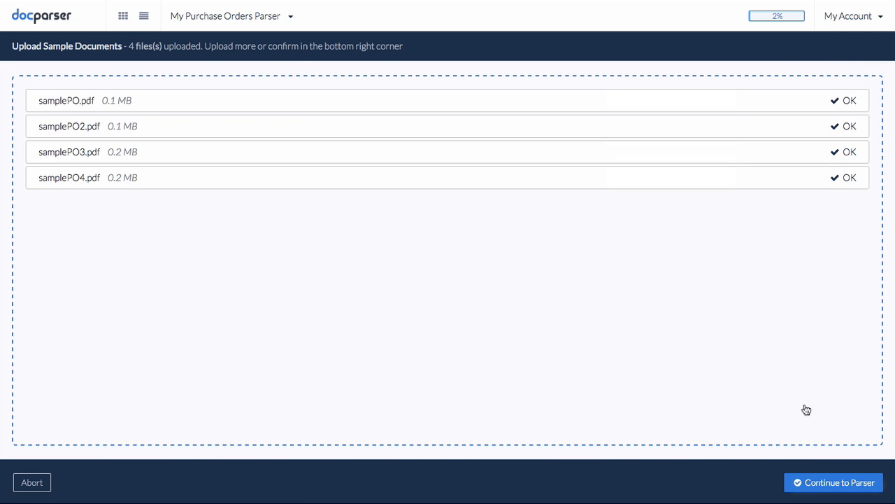
{"action": "left_click", "coordinate": [833, 482]}
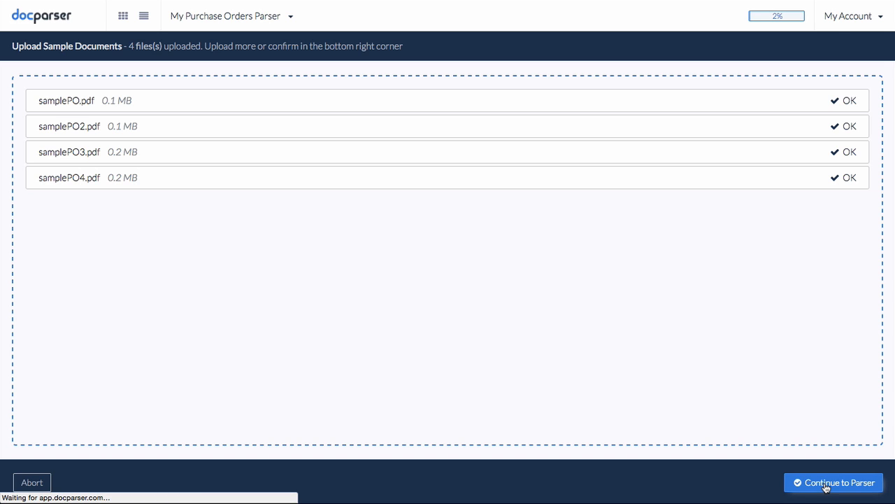
{"action": "left_click", "coordinate": [833, 482]}
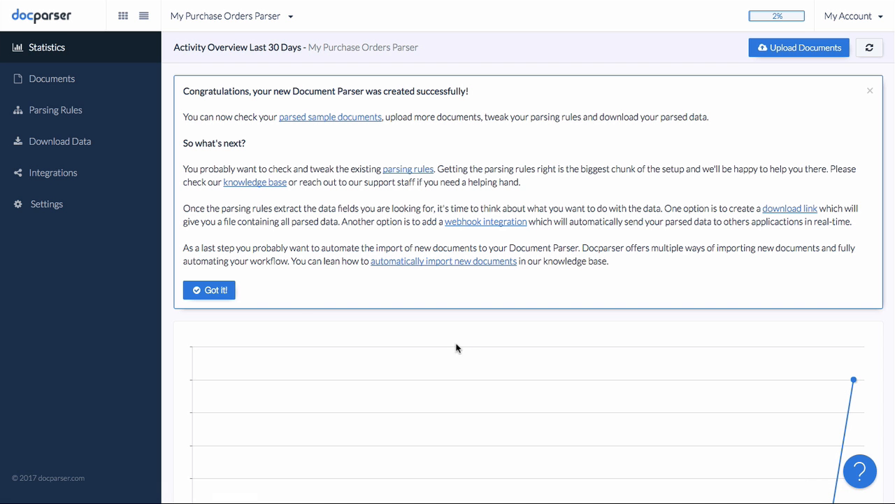
- Dismiss the welcome message and view samplePO4.pdf's parsed PO number, date and totals
{"action": "left_click", "coordinate": [208, 289]}
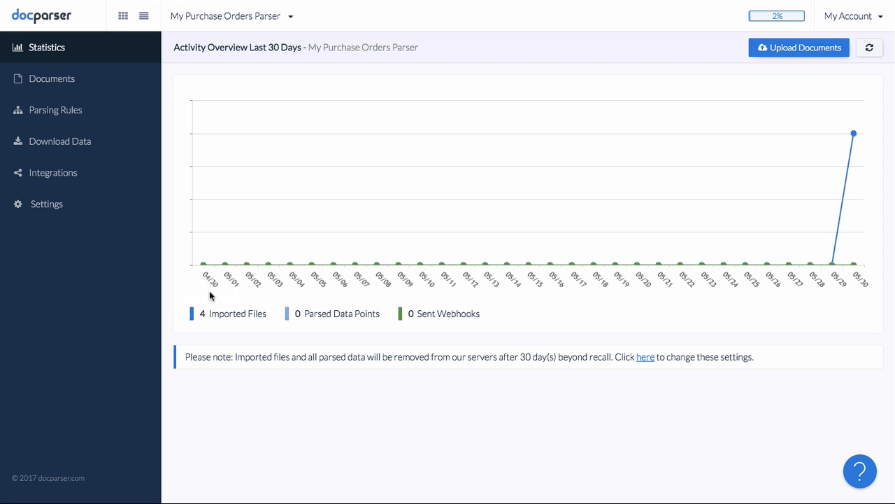
{"action": "left_click", "coordinate": [51, 78]}
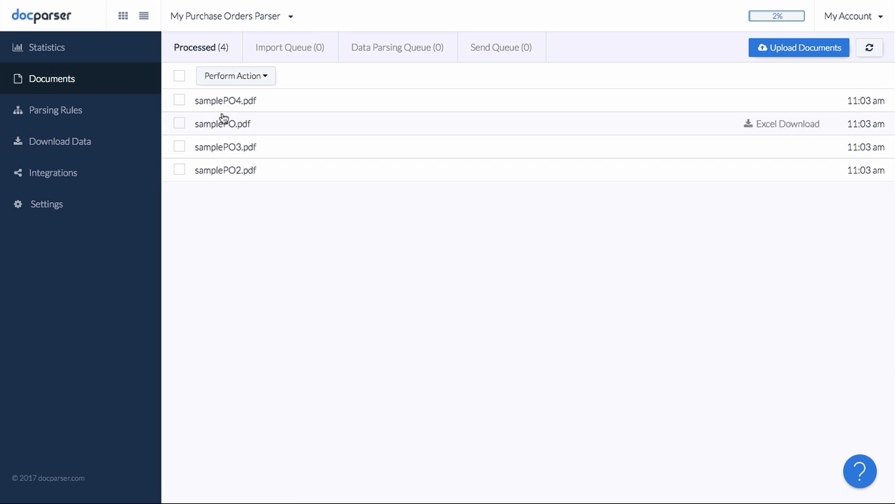
{"action": "left_click", "coordinate": [226, 100]}
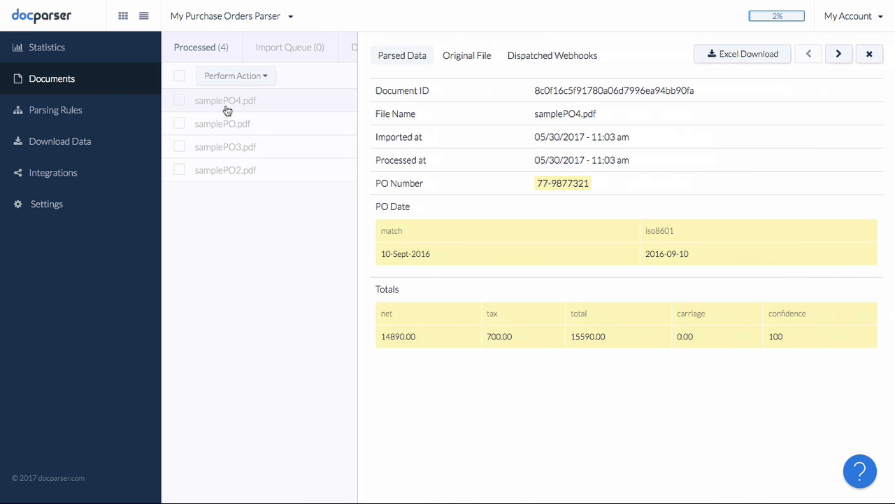
{"action": "mouse_move", "coordinate": [518, 189]}
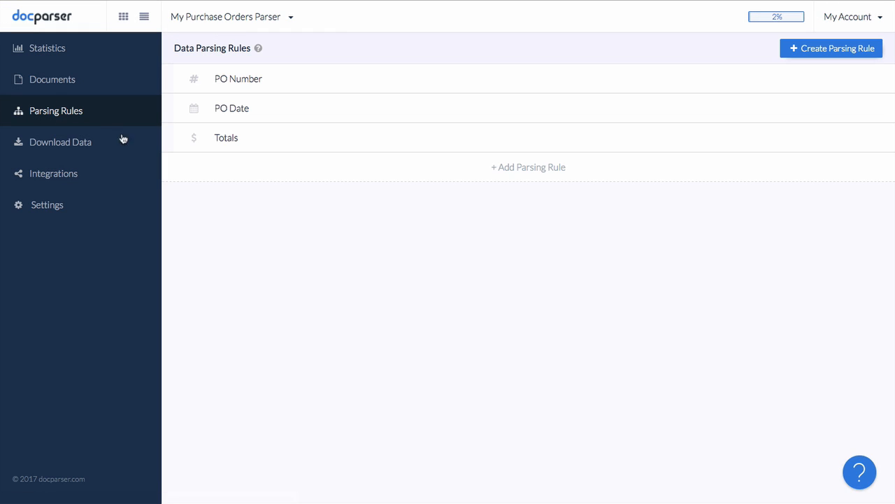
- Add a Line Items preset rule and mark the item table's area and columns
{"action": "left_click", "coordinate": [831, 48]}
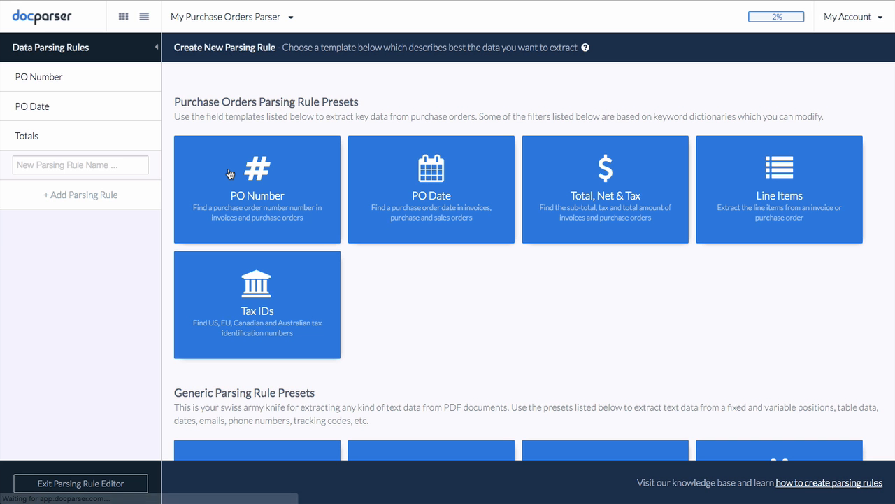
{"action": "left_click", "coordinate": [779, 189]}
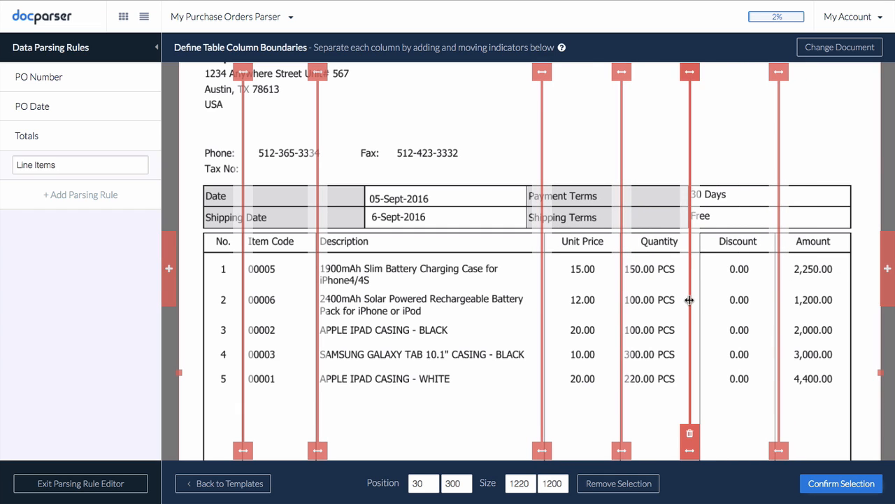
{"action": "scroll", "scroll_direction": "down", "scroll_amount": 3}
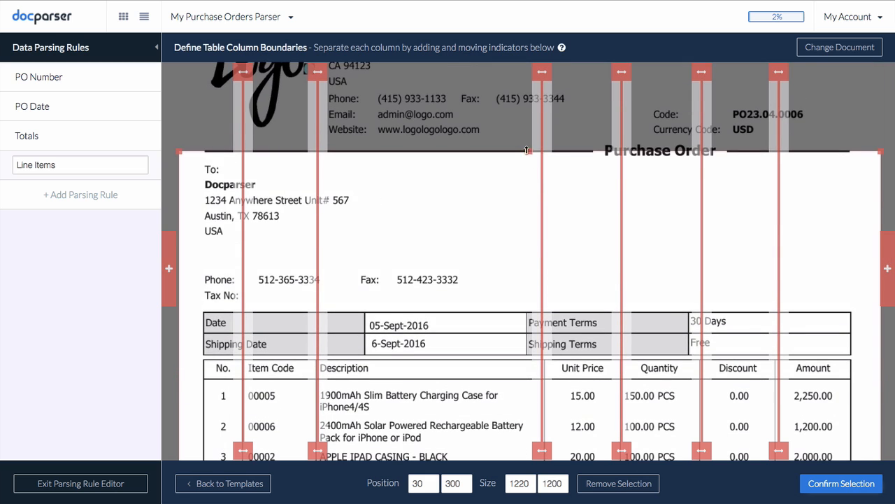
{"action": "scroll", "scroll_direction": "down", "scroll_amount": 3}
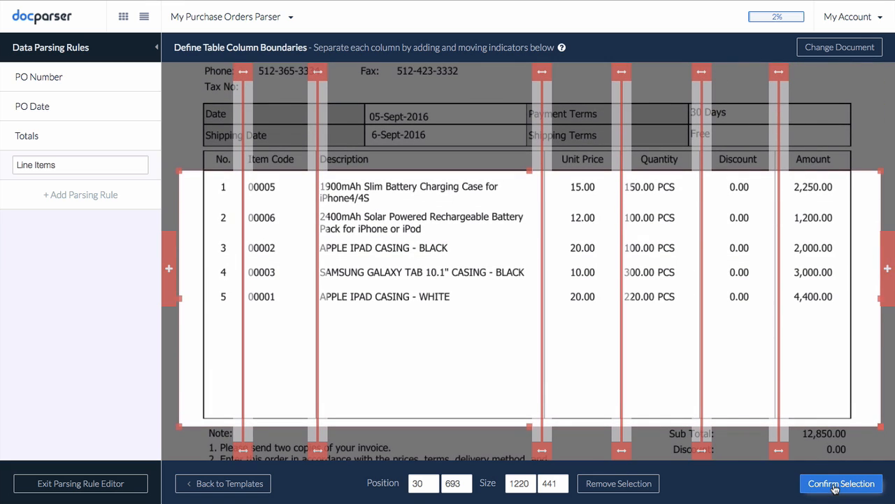
- Confirm the item table's selected area and column boundaries
{"action": "left_click", "coordinate": [841, 484]}
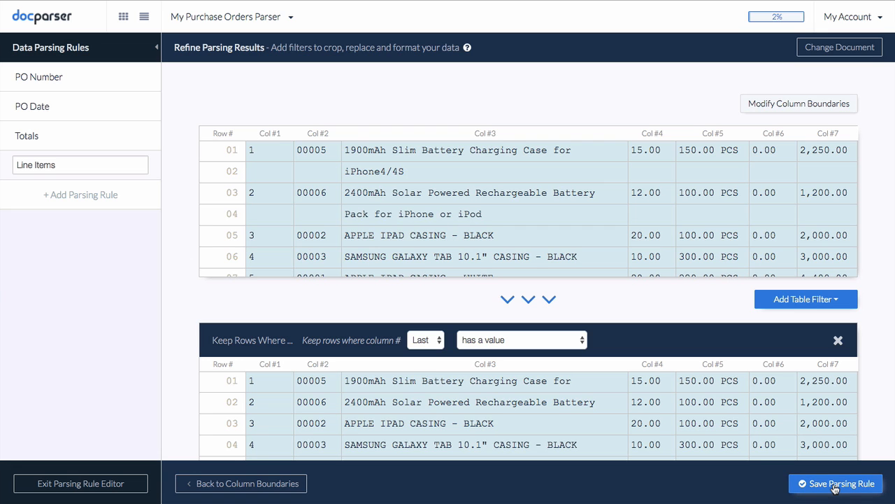
{"action": "scroll", "scroll_direction": "down", "scroll_amount": 3}
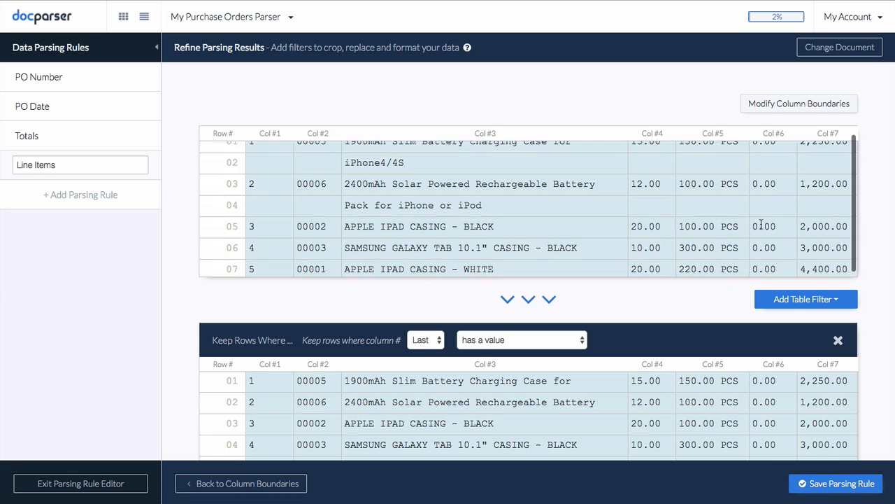
{"action": "scroll", "scroll_direction": "down", "scroll_amount": 3}
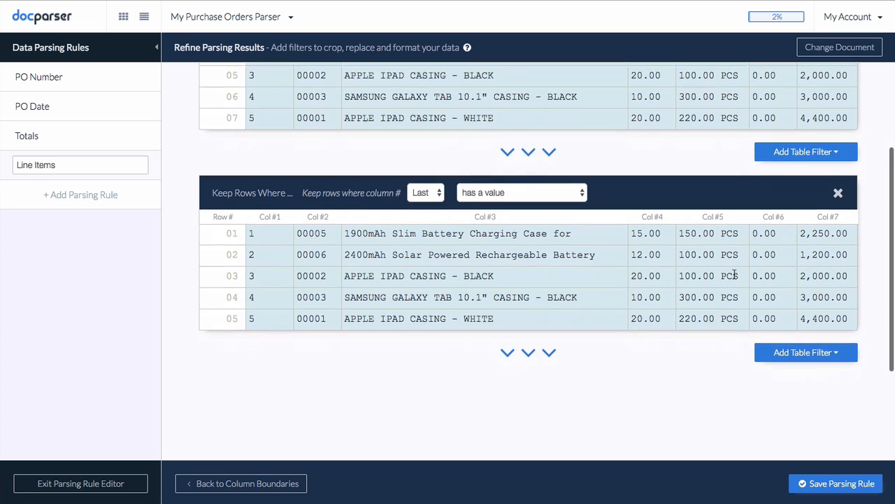
{"action": "scroll", "scroll_direction": "down", "scroll_amount": 3}
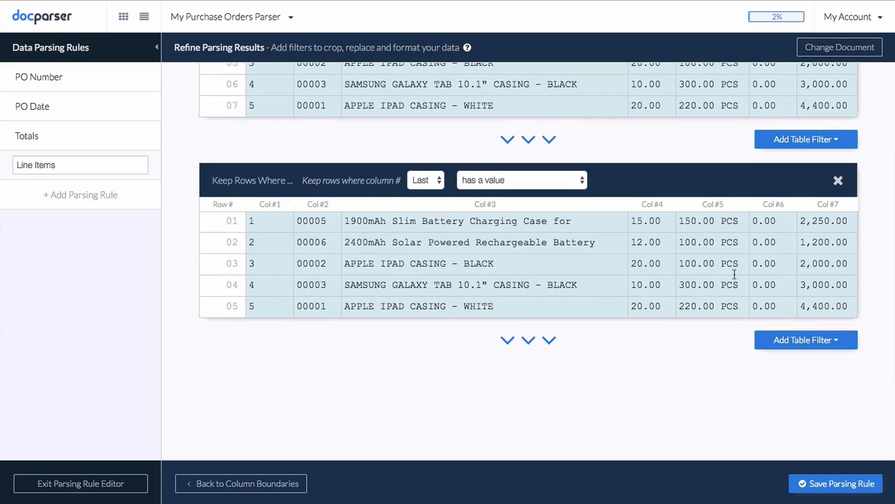
{"action": "mouse_move", "coordinate": [806, 340]}
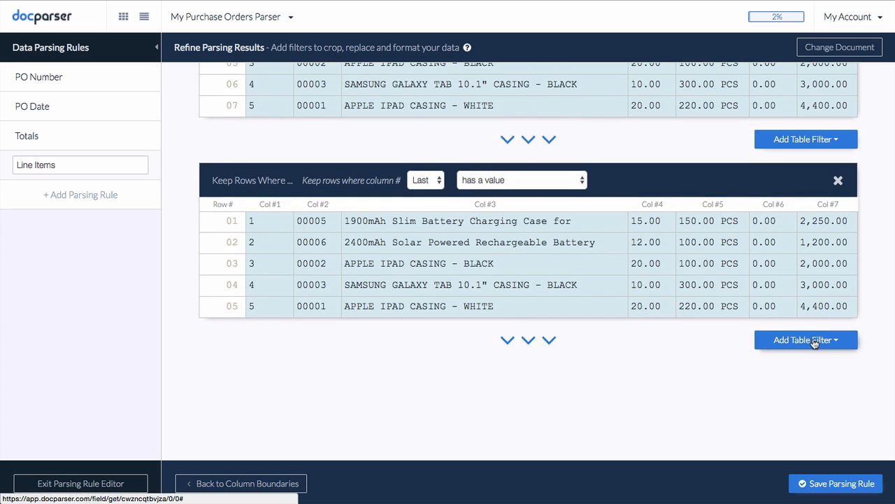
- Add a Group & Merge Rows filter, save the Line Items rule, and return to Documents
{"action": "left_click", "coordinate": [805, 339]}
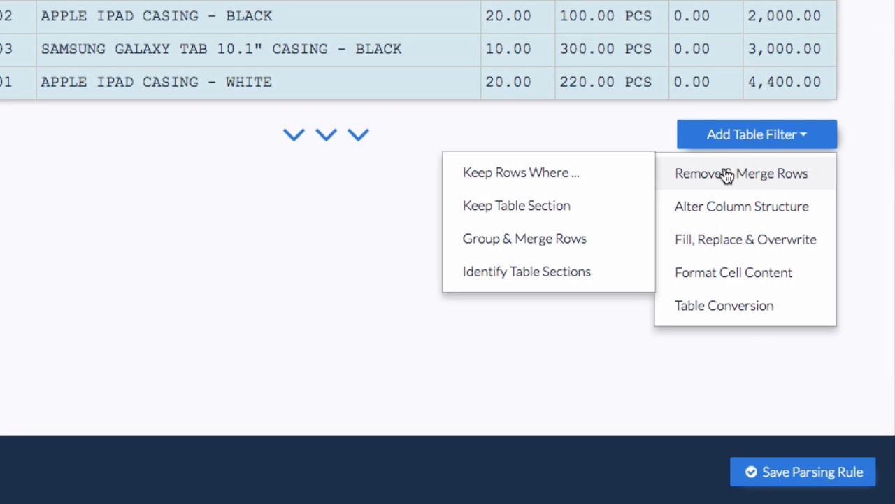
{"action": "mouse_move", "coordinate": [740, 206]}
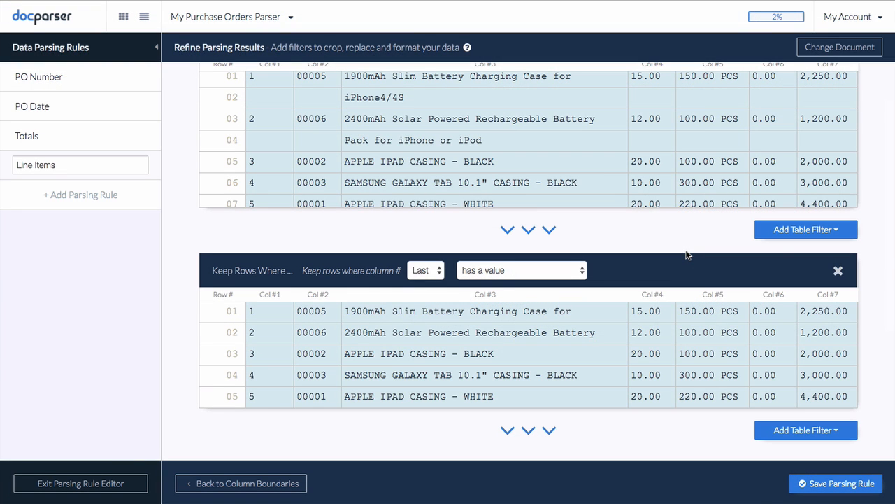
{"action": "left_click", "coordinate": [806, 230]}
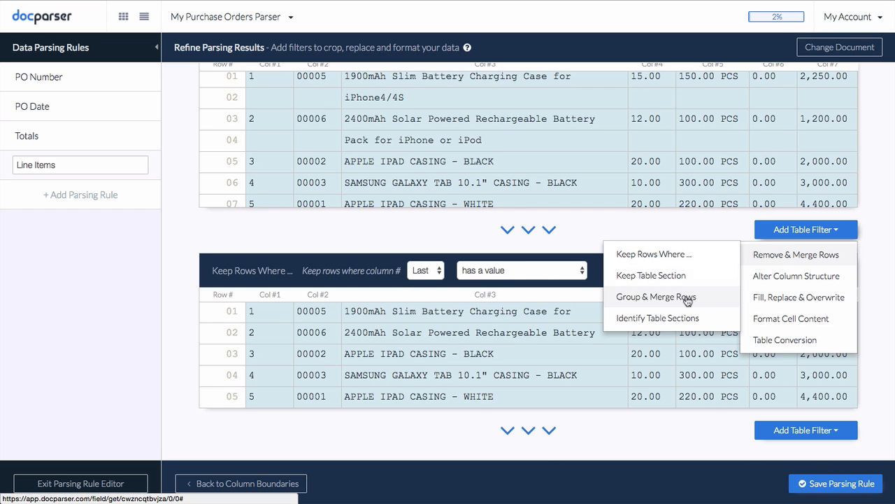
{"action": "left_click", "coordinate": [656, 296]}
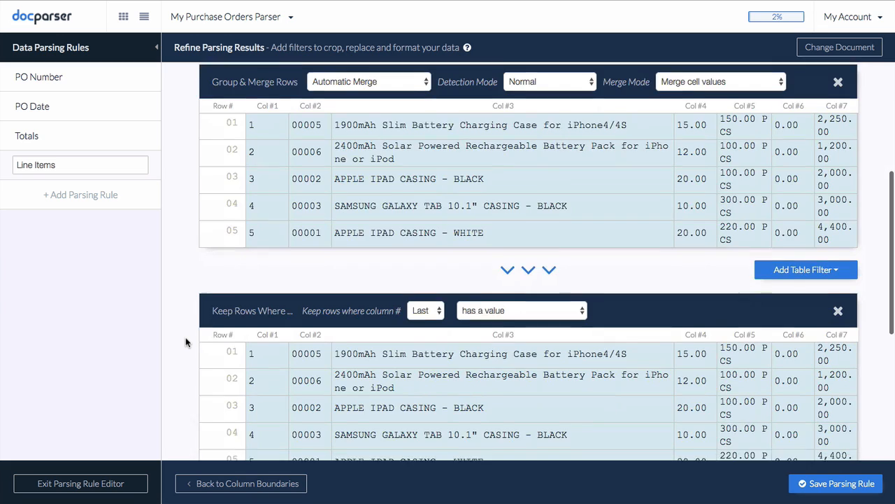
{"action": "left_click", "coordinate": [838, 81]}
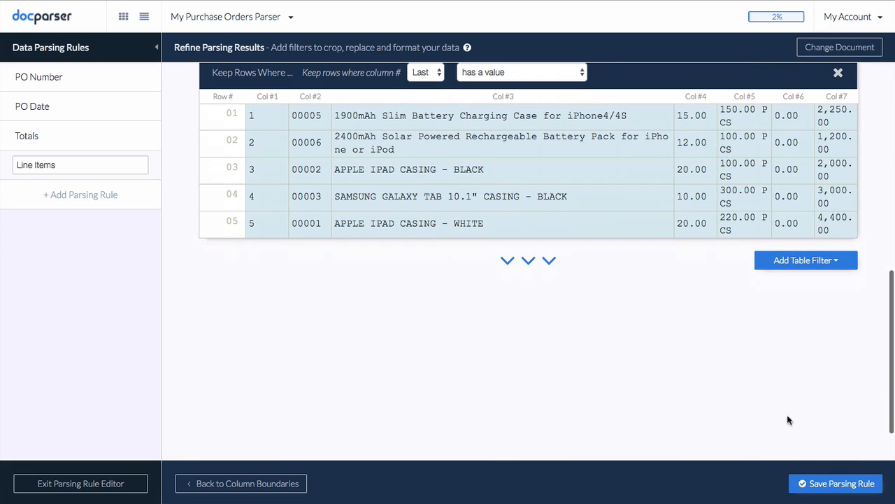
{"action": "left_click", "coordinate": [80, 483]}
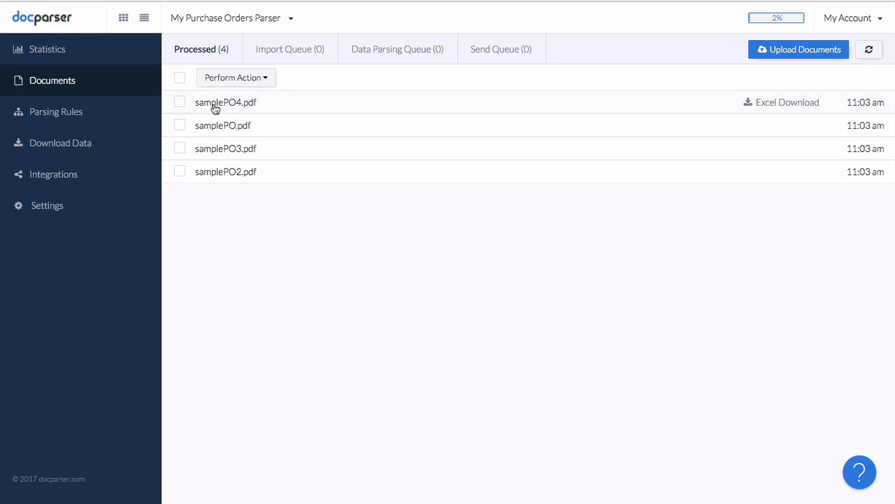
- Review parsed line items from samplePO4.pdf through to samplePO2.pdf
{"action": "left_click", "coordinate": [225, 102]}
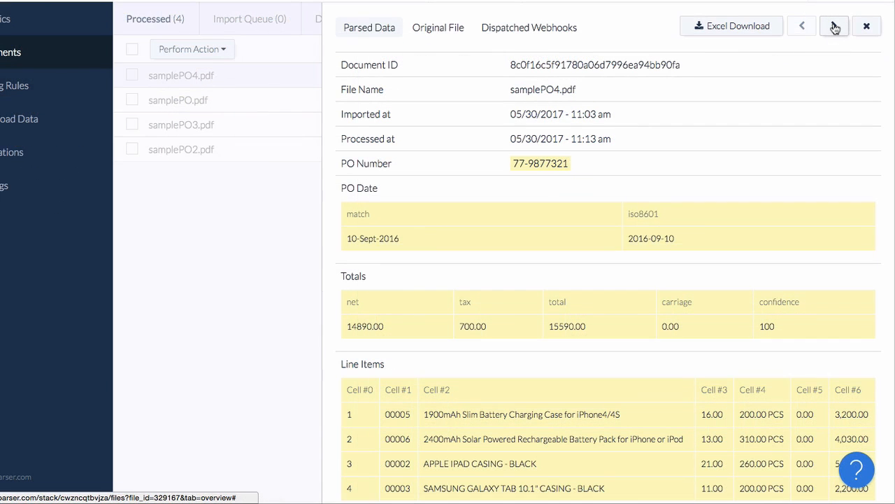
{"action": "left_click", "coordinate": [834, 26]}
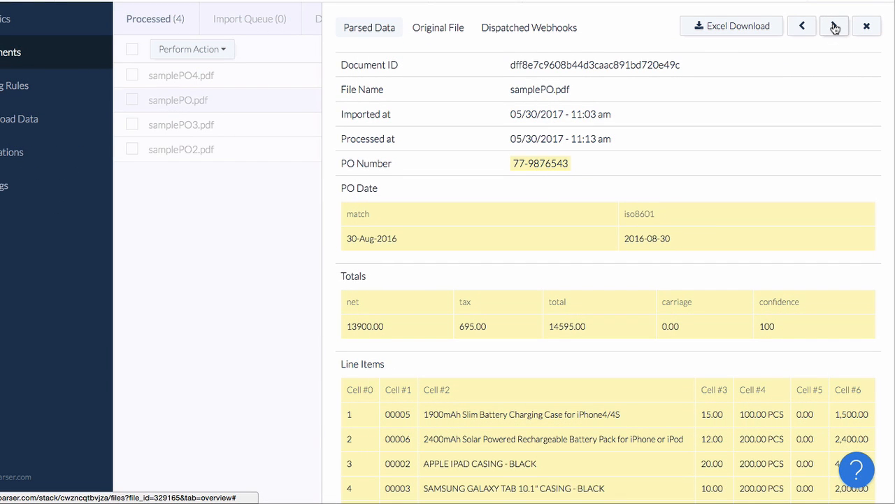
{"action": "left_click", "coordinate": [834, 26]}
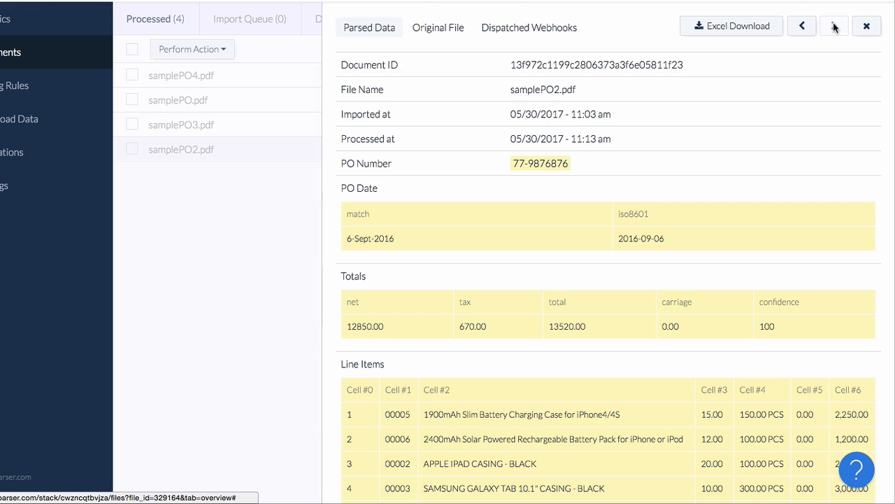